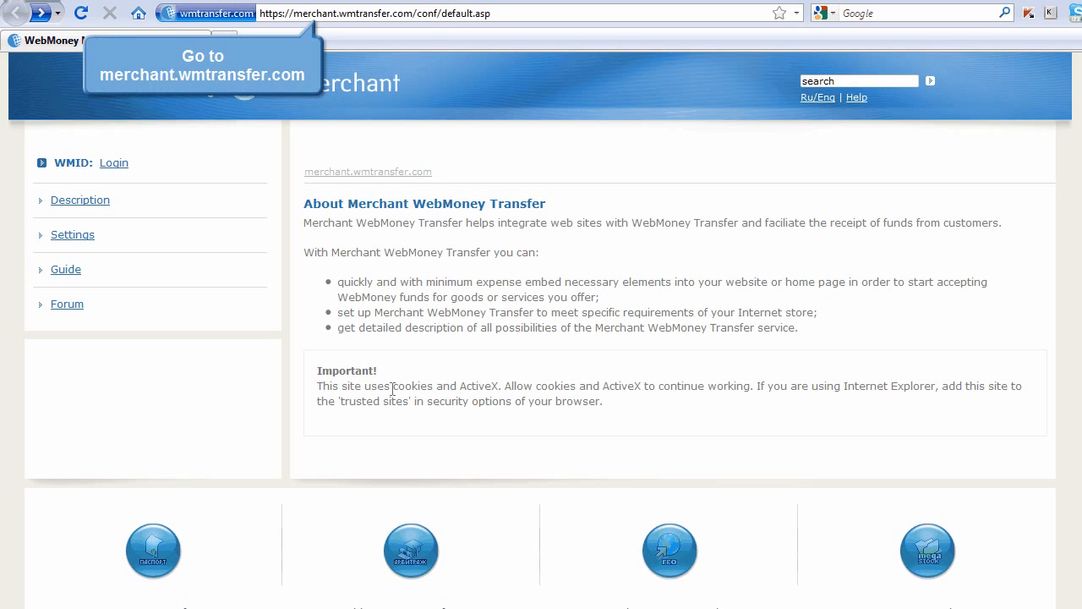
Step: Log in to WebMoney Merchant with the WMID and submit the login code
left_click(113, 162)
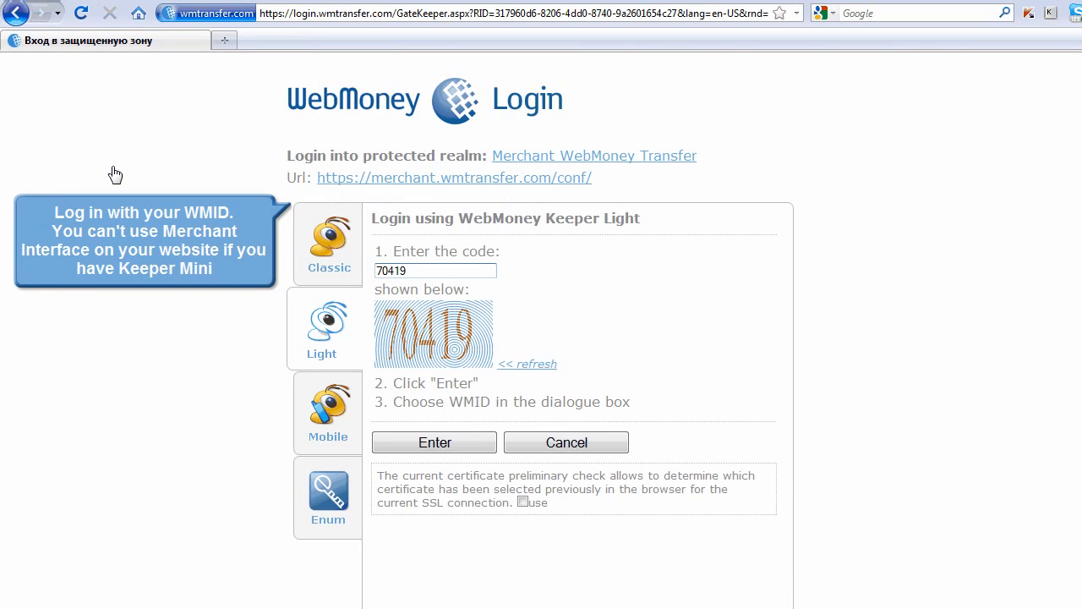
mouse_move(406, 403)
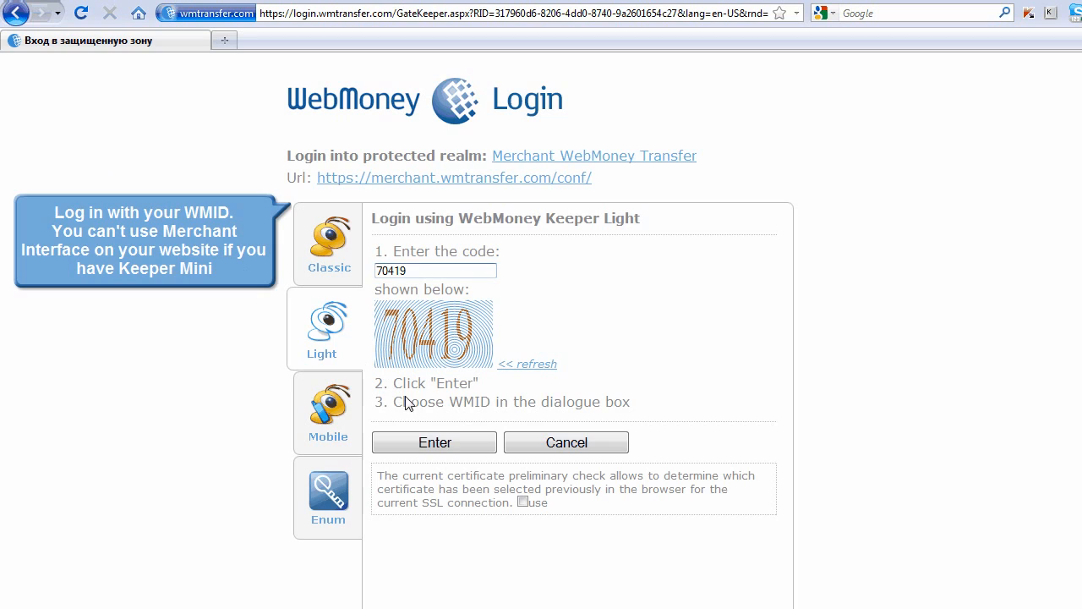
left_click(433, 443)
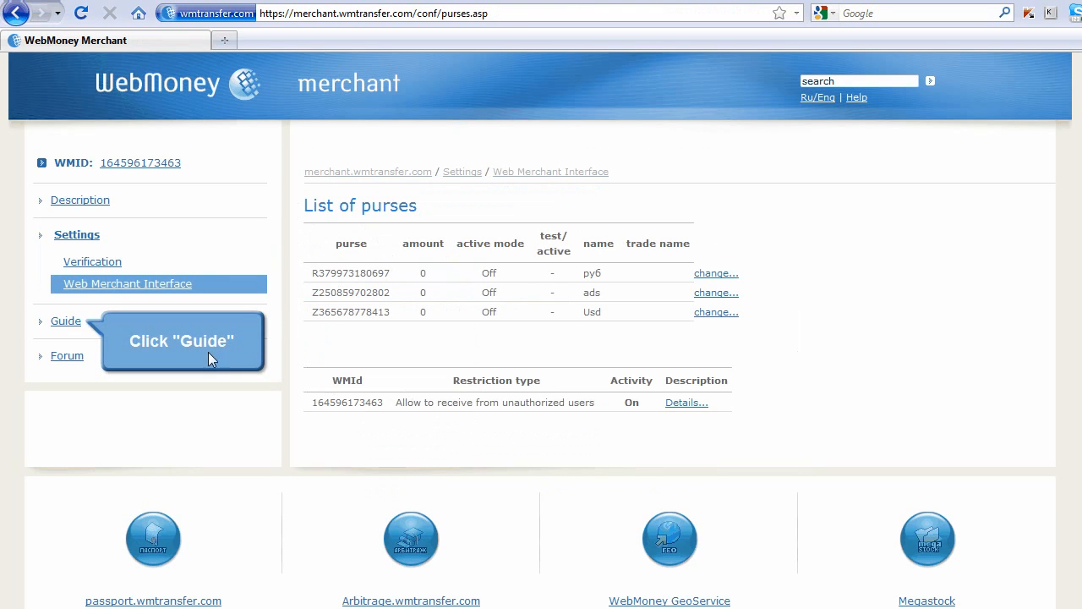
Step: Browse the merchant integration guide to the Simple Shop sample pay.html code
left_click(65, 322)
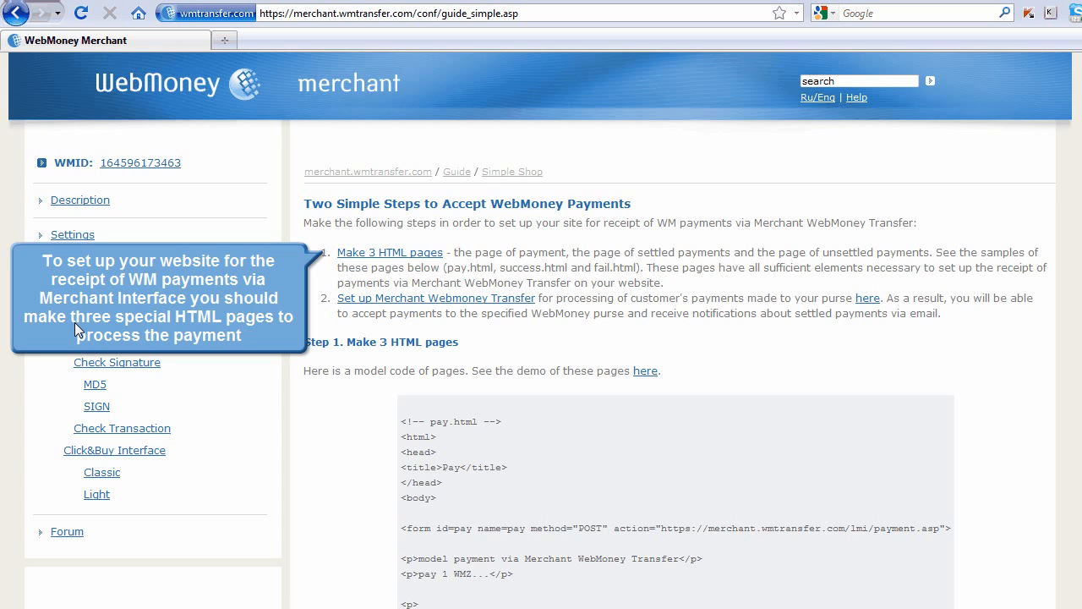
scroll("down", 3)
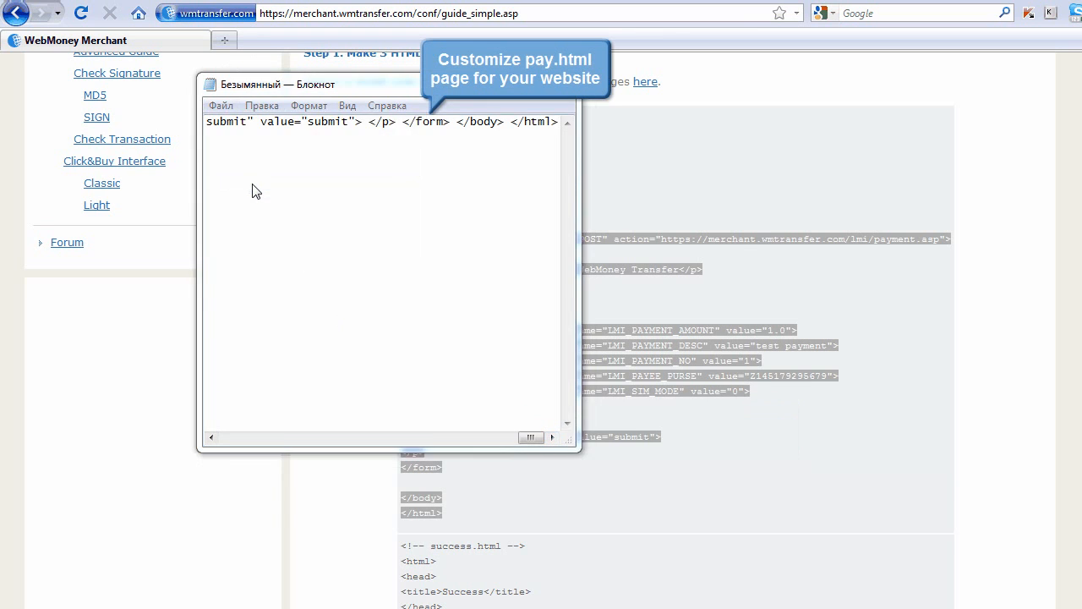
Step: Save the edited sample page as fail.html with file type set to All files
left_click(713, 436)
type("fail.html")
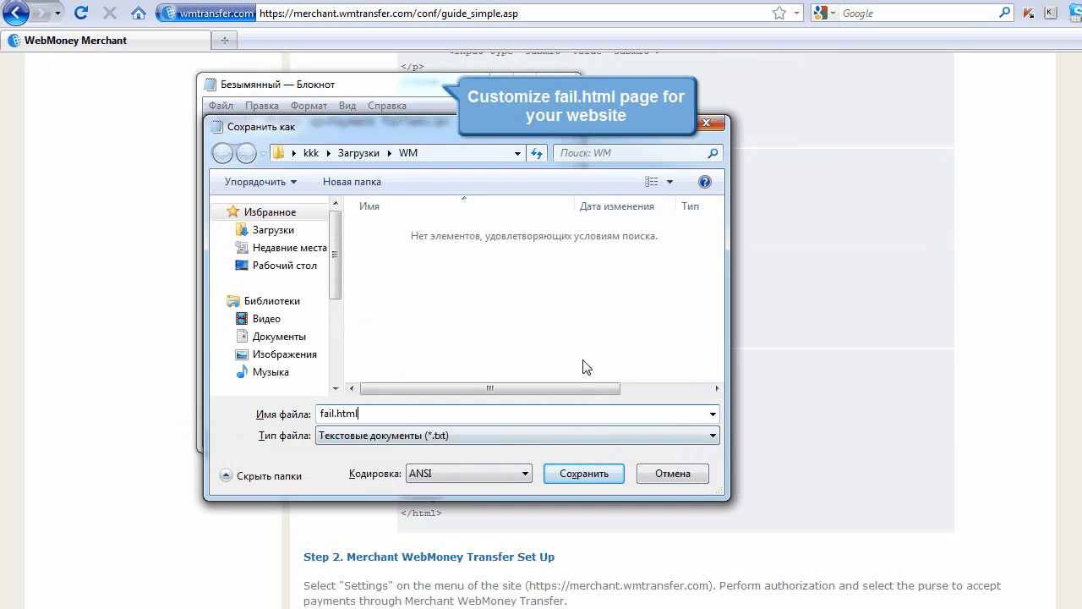
left_click(517, 434)
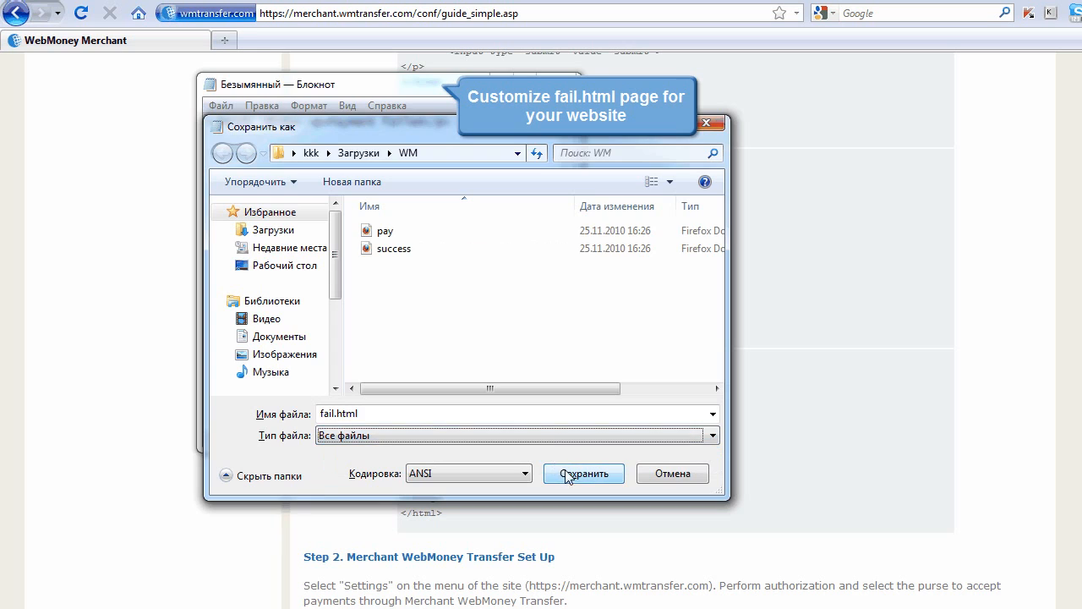
left_click(582, 473)
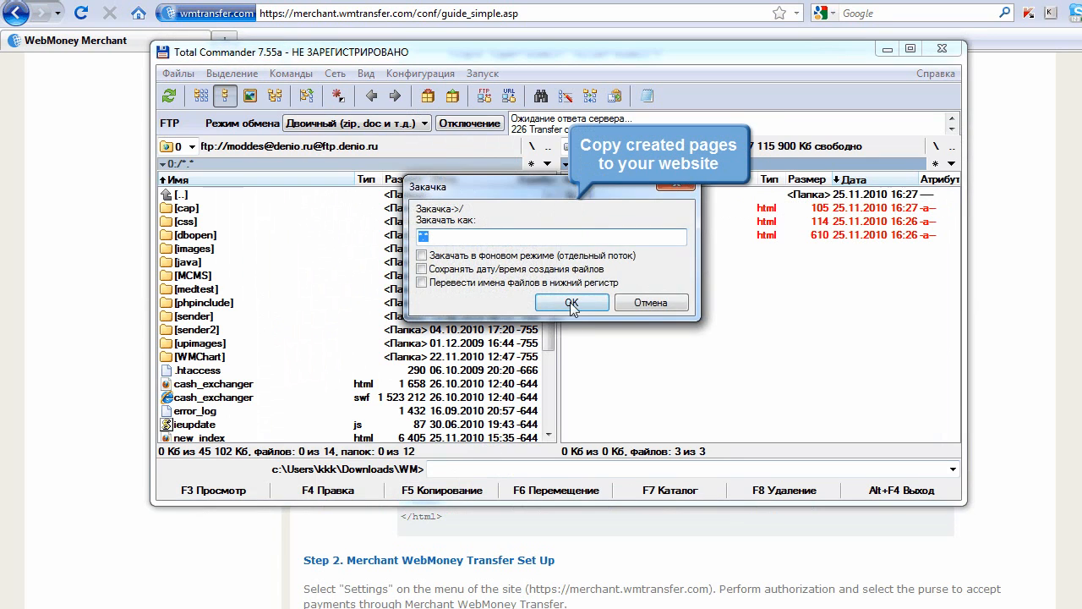
Step: Confirm copying pay.html, success.html and fail.html to the website's FTP folder
left_click(572, 302)
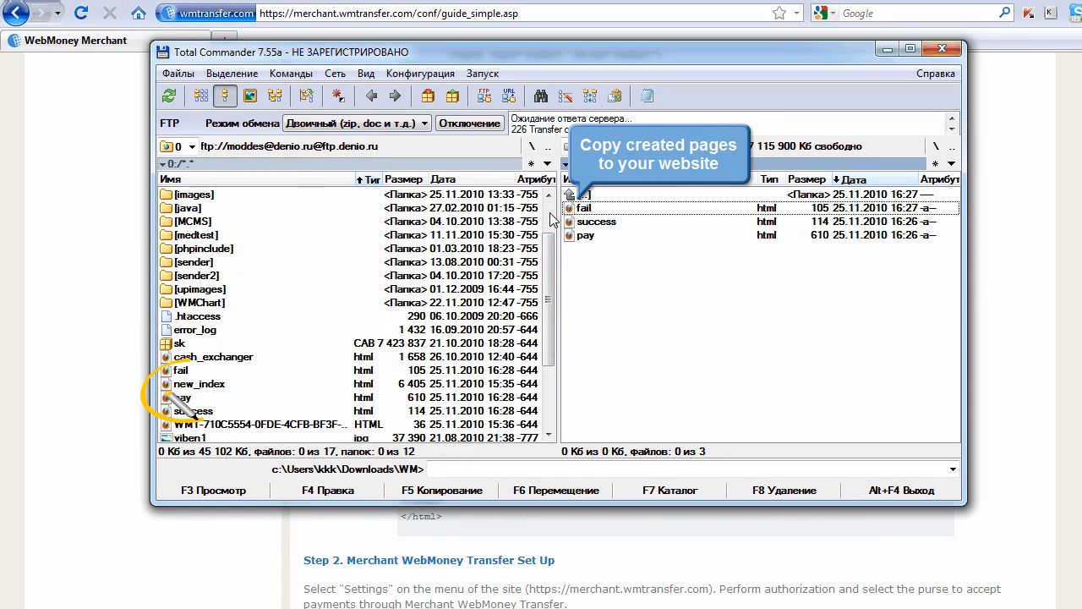